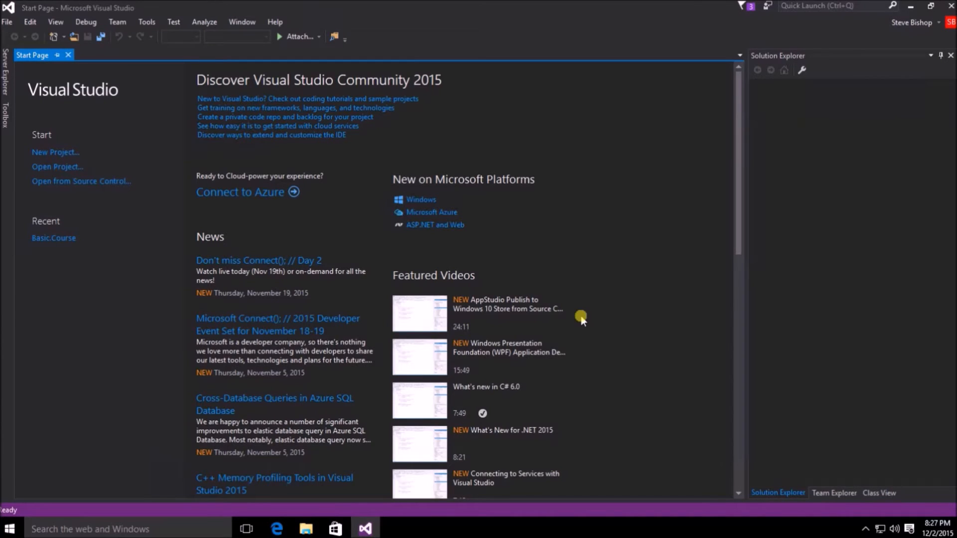
mouse_move(23, 300)
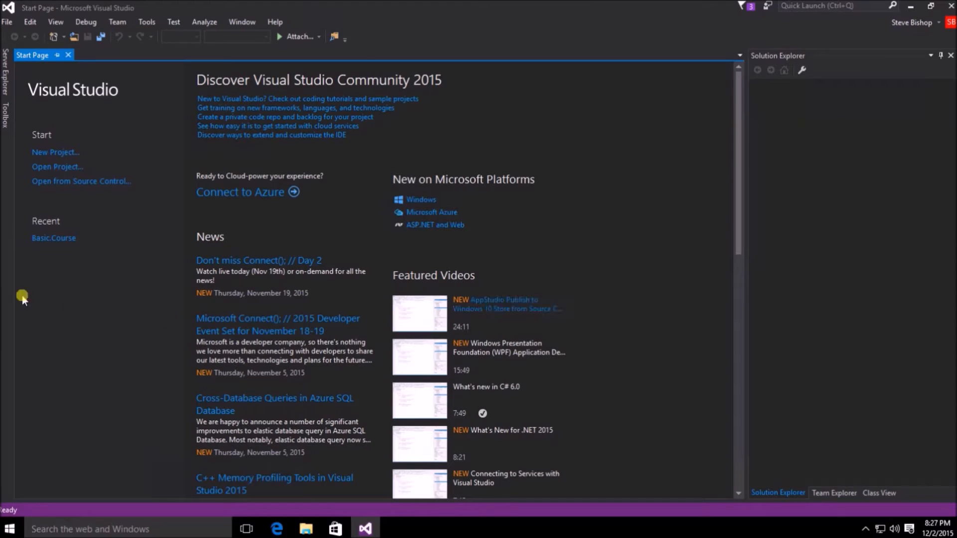
mouse_move(55, 152)
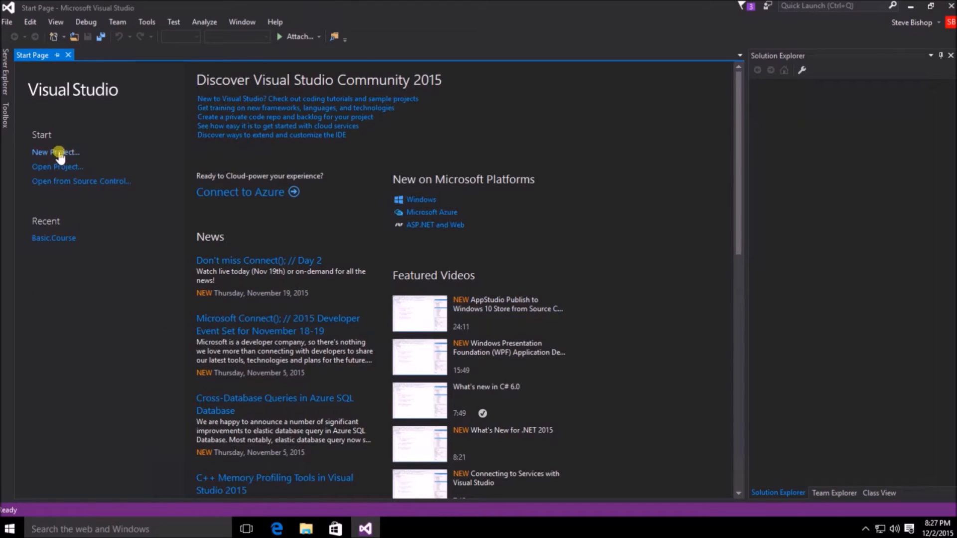
mouse_move(52, 154)
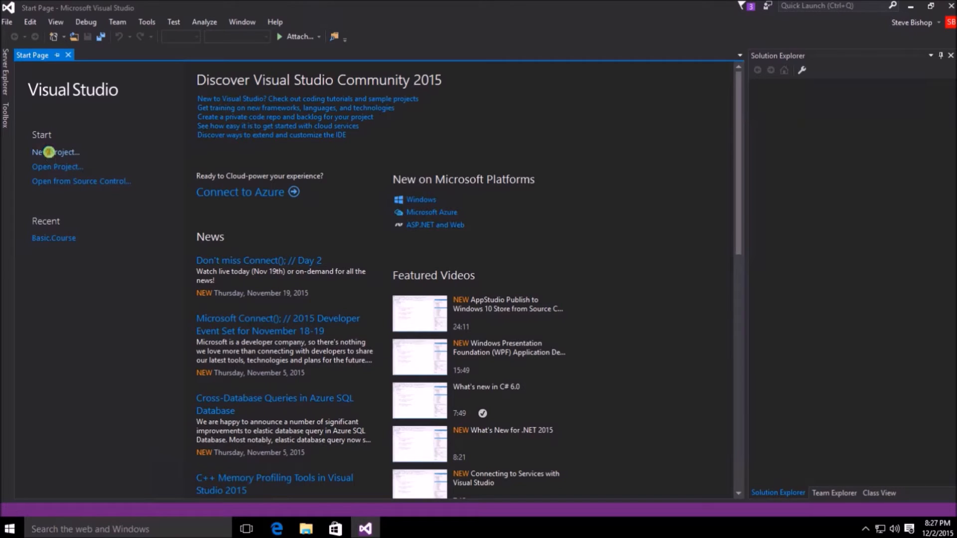
Open the New Project dialog from the Start Page, cancel it, and reopen it via File > New > Project
left_click(55, 152)
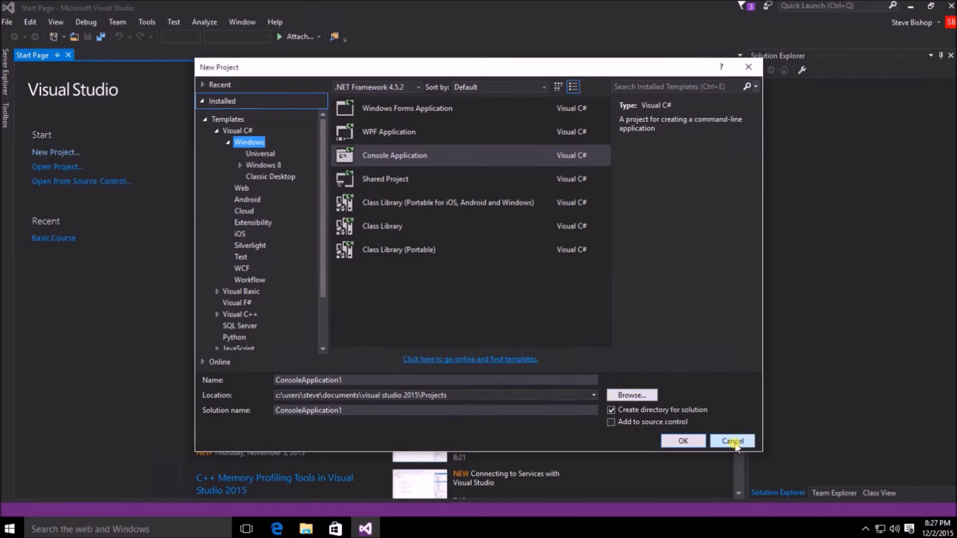
left_click(731, 440)
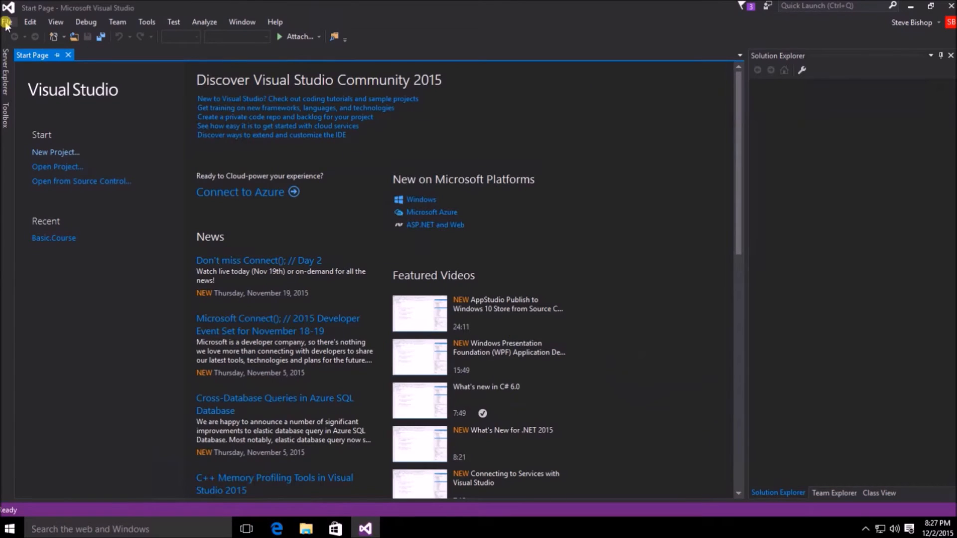
left_click(7, 21)
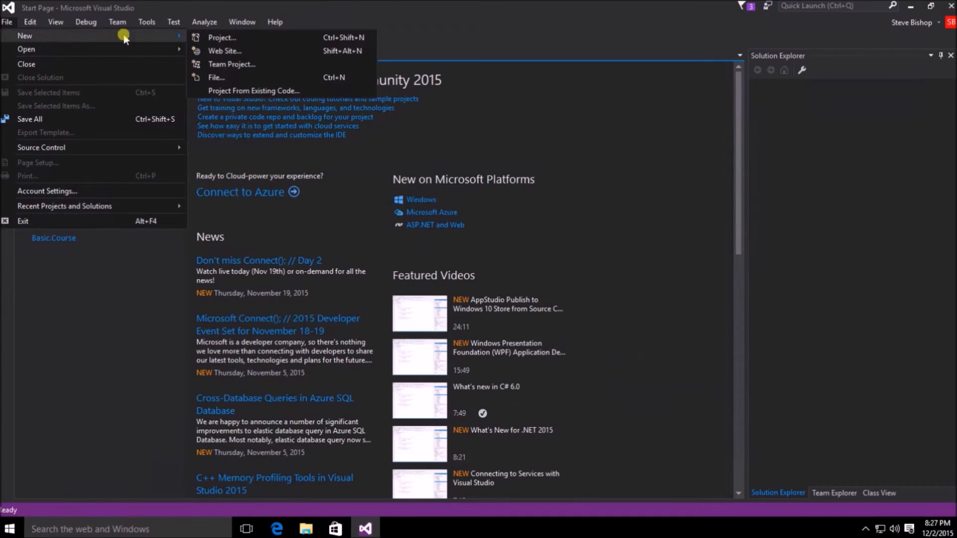
left_click(222, 38)
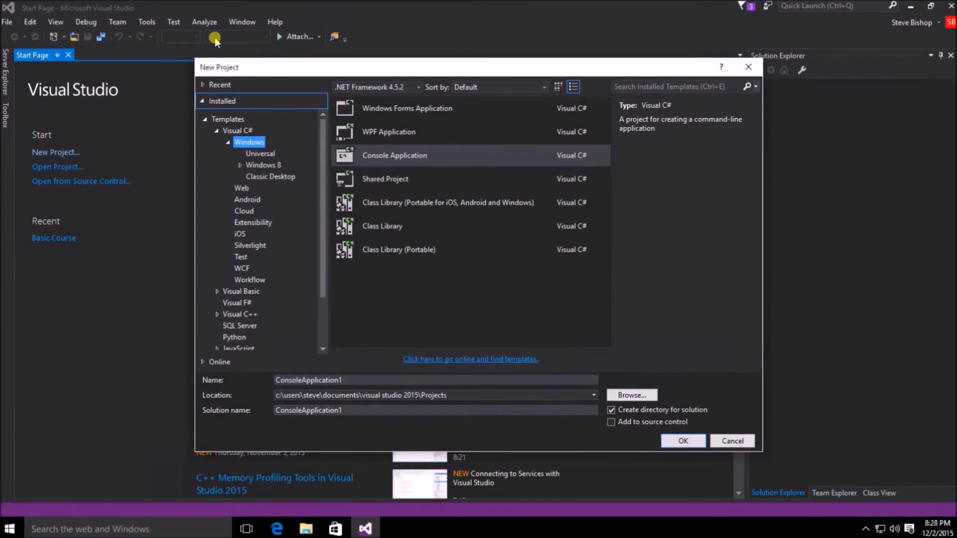
Select the Visual C# > Windows category and pick the Console Application template
left_click(215, 130)
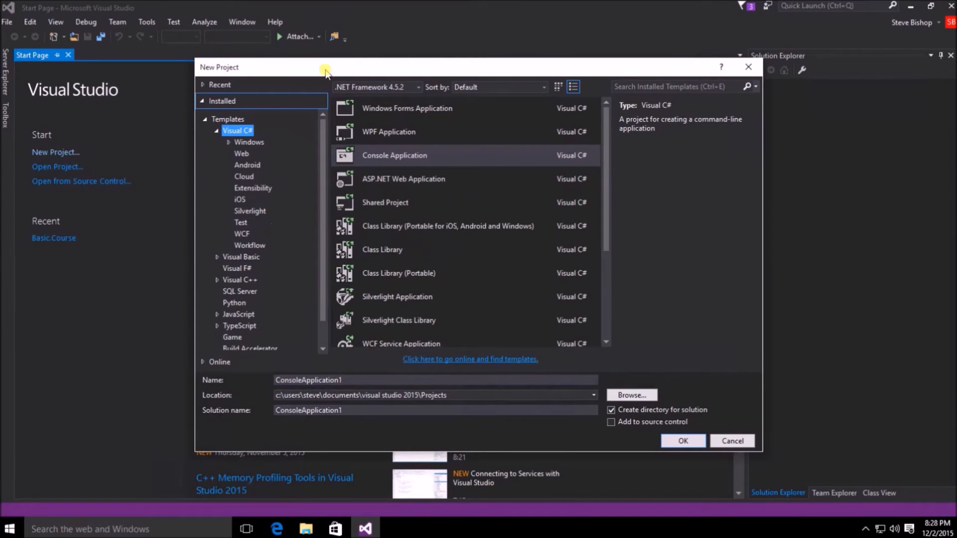
mouse_move(277, 119)
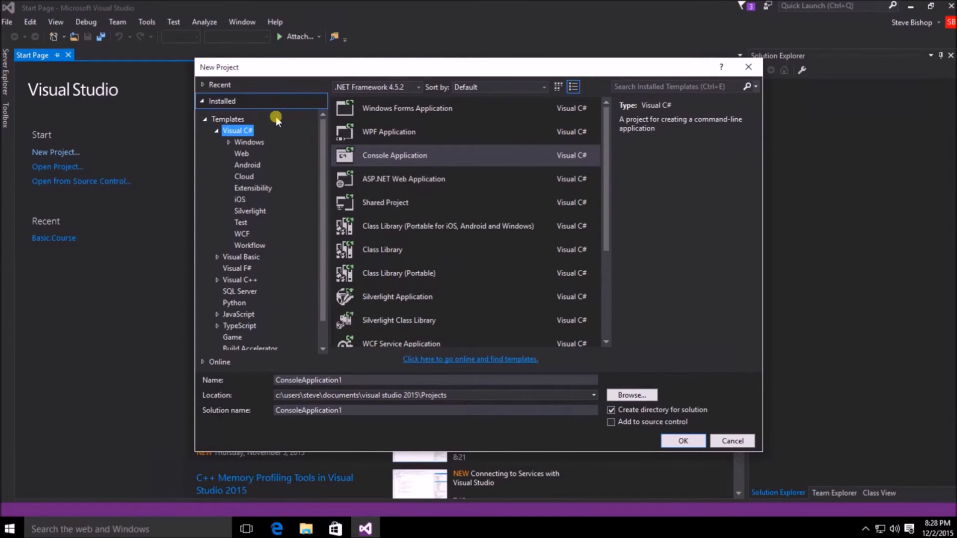
mouse_move(252, 133)
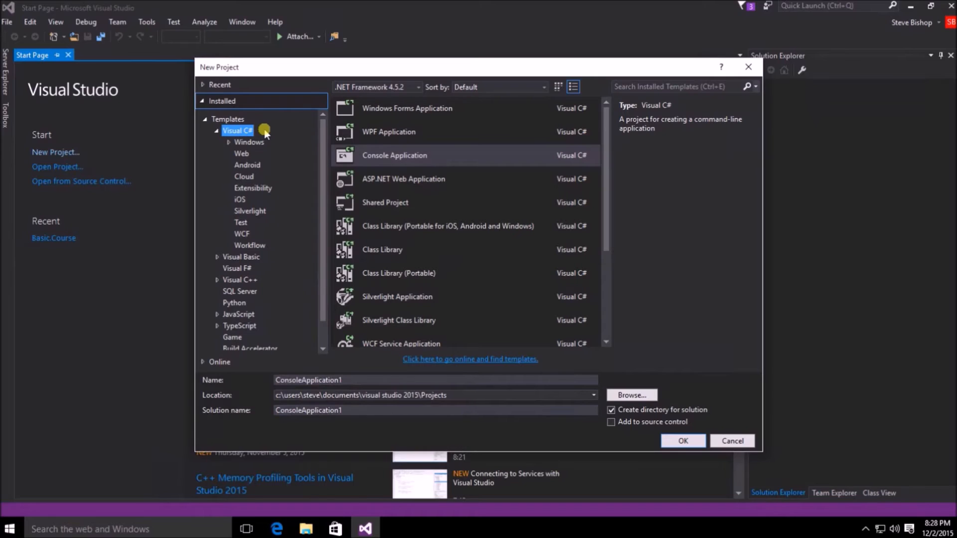
mouse_move(243, 133)
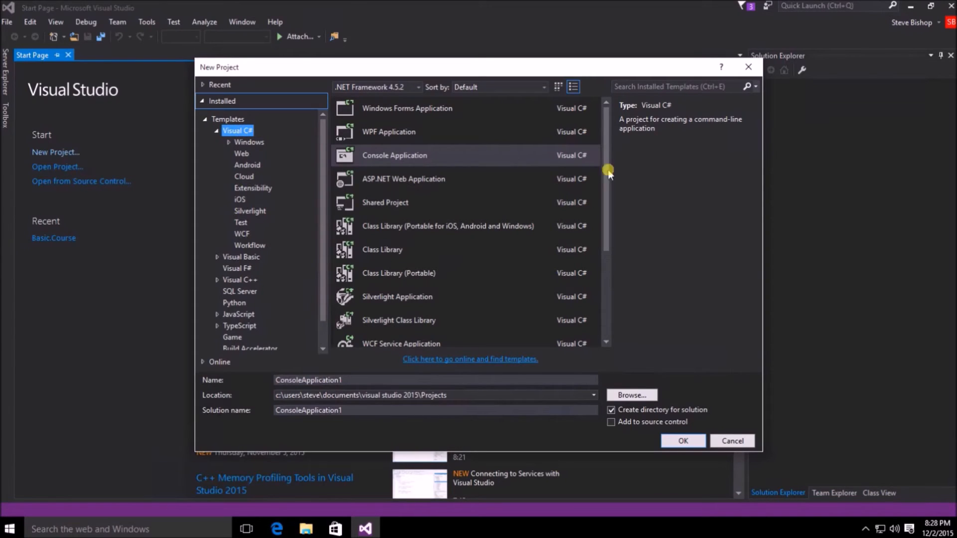
scroll("down", 3)
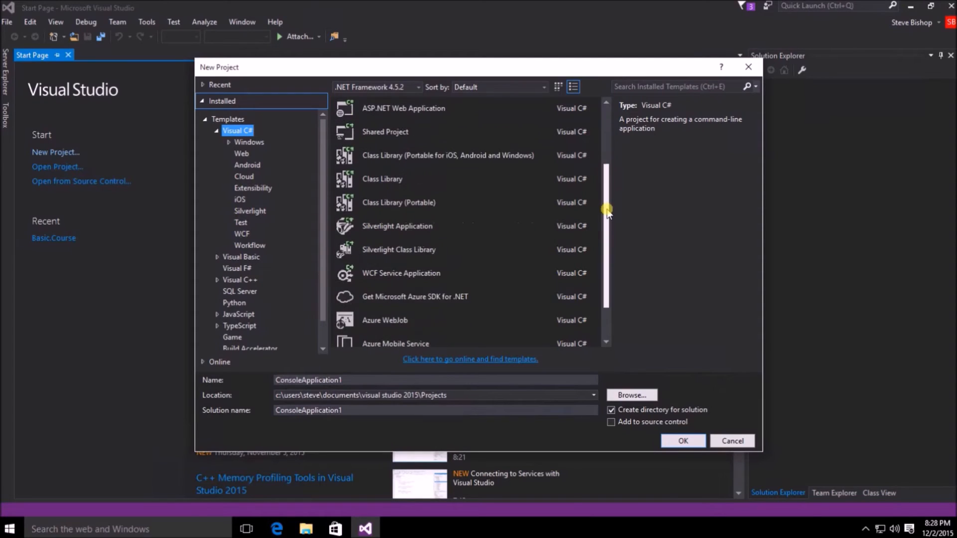
scroll("up", 3)
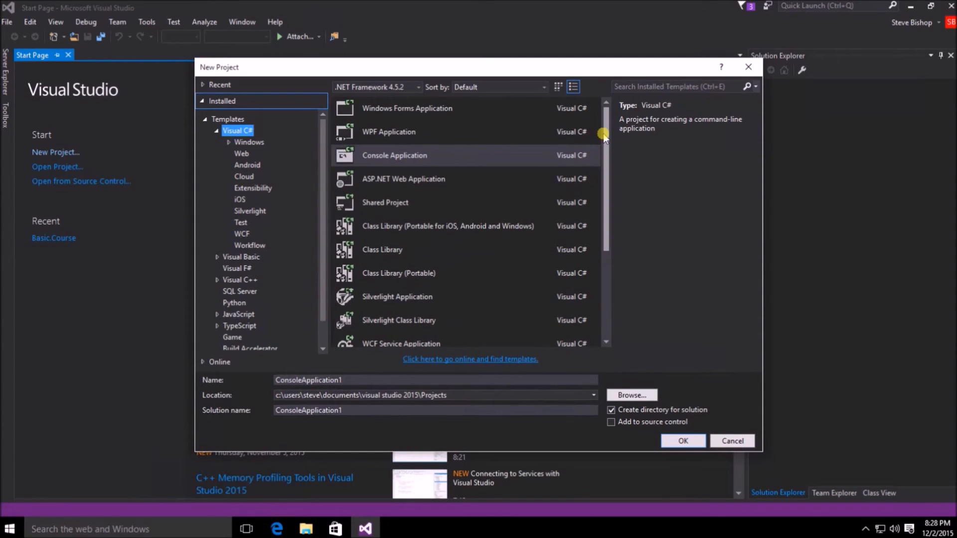
mouse_move(247, 146)
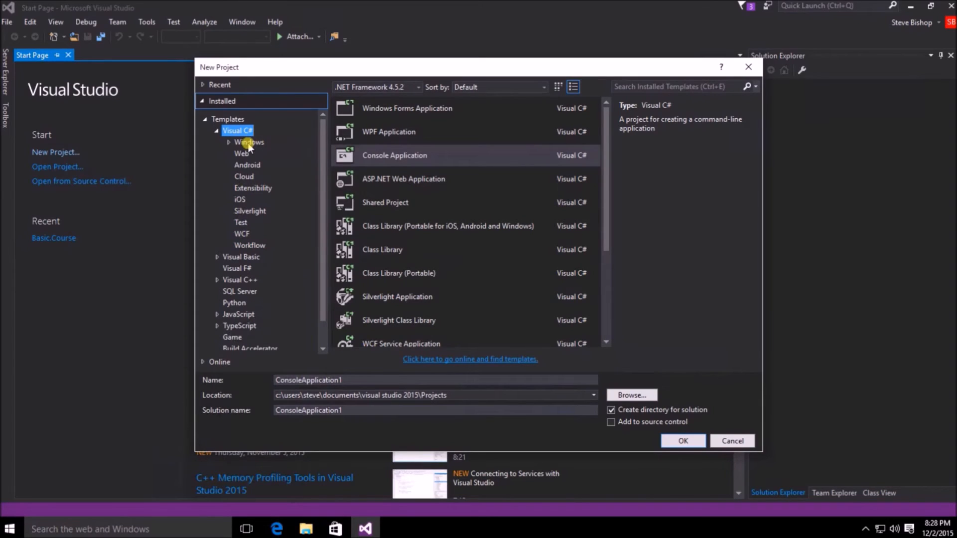
left_click(249, 141)
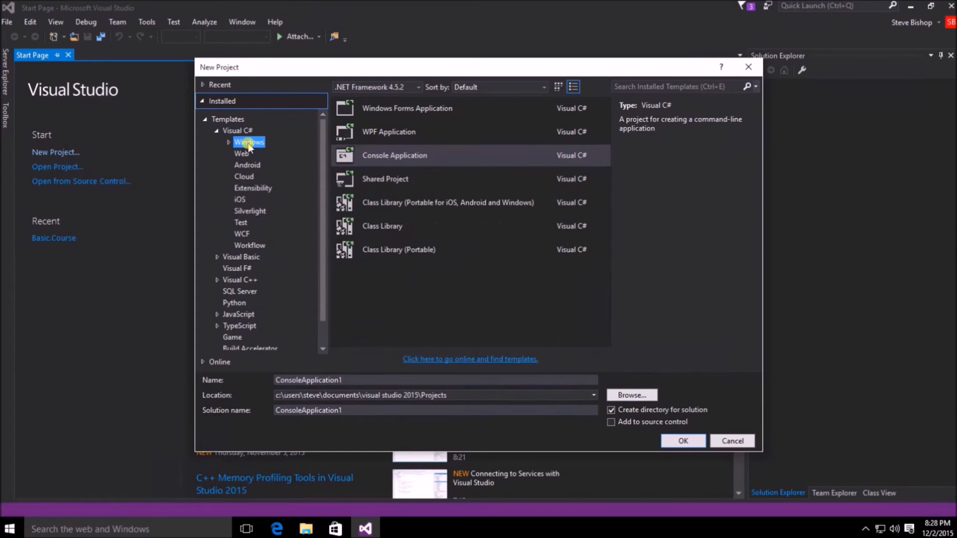
mouse_move(427, 155)
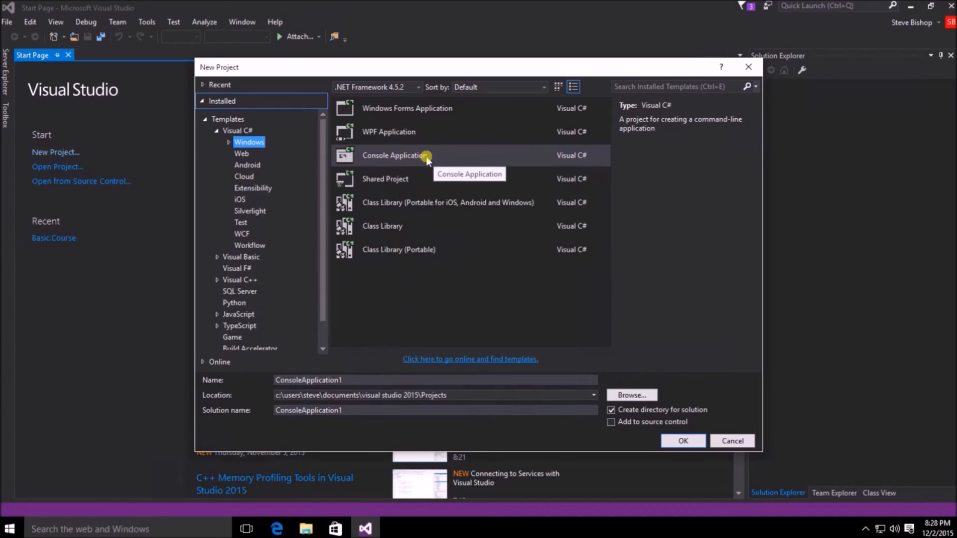
mouse_move(440, 160)
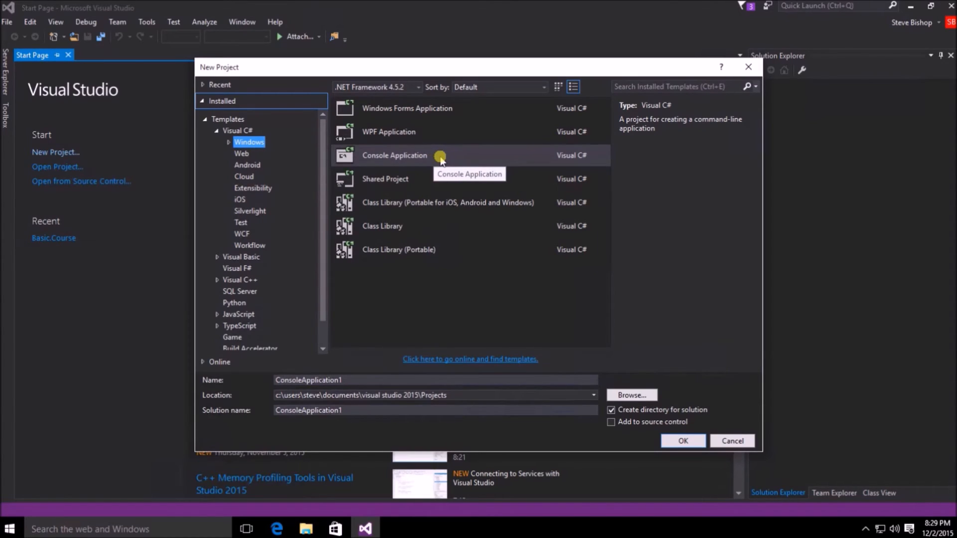
left_click(395, 155)
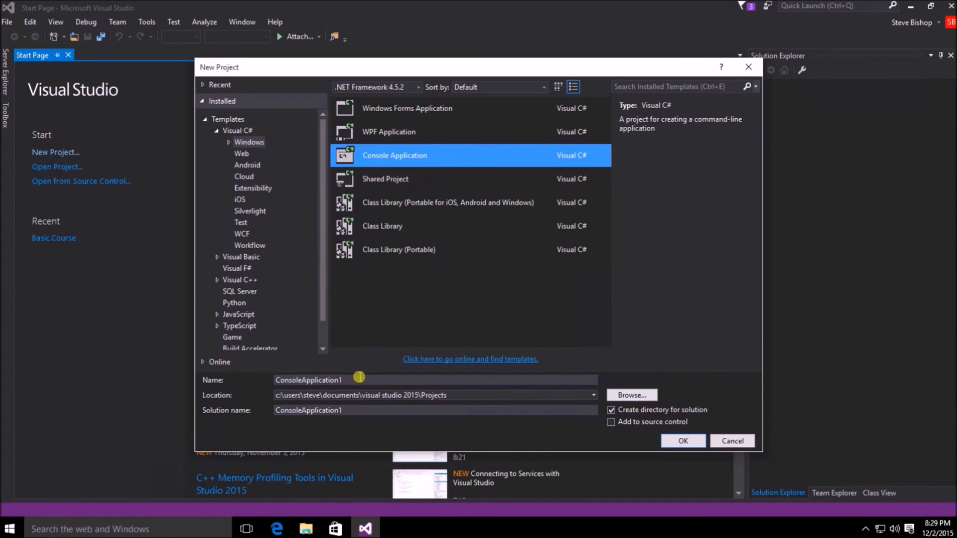
Replace the default project name with 'Basic.Course', letting the solution name match
triple_click(435, 380)
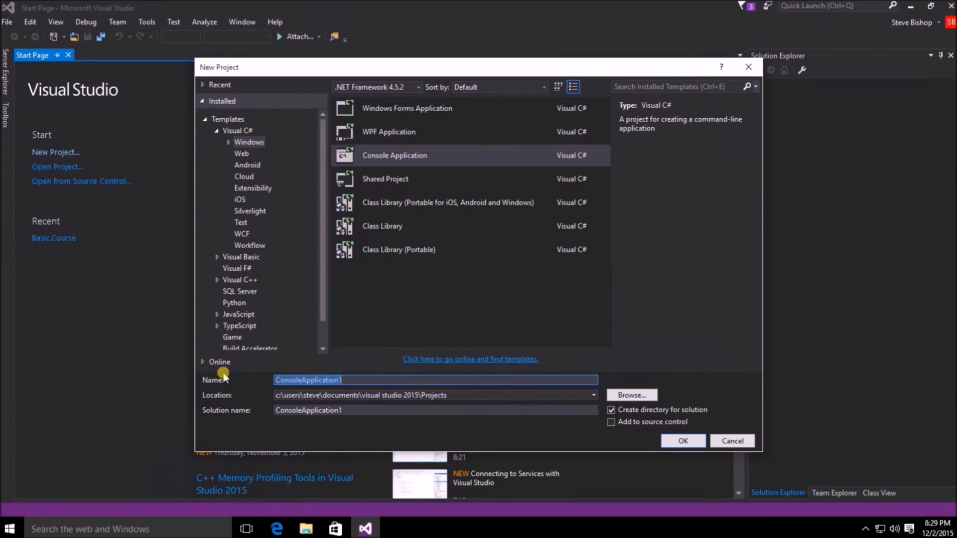
type("Basic.")
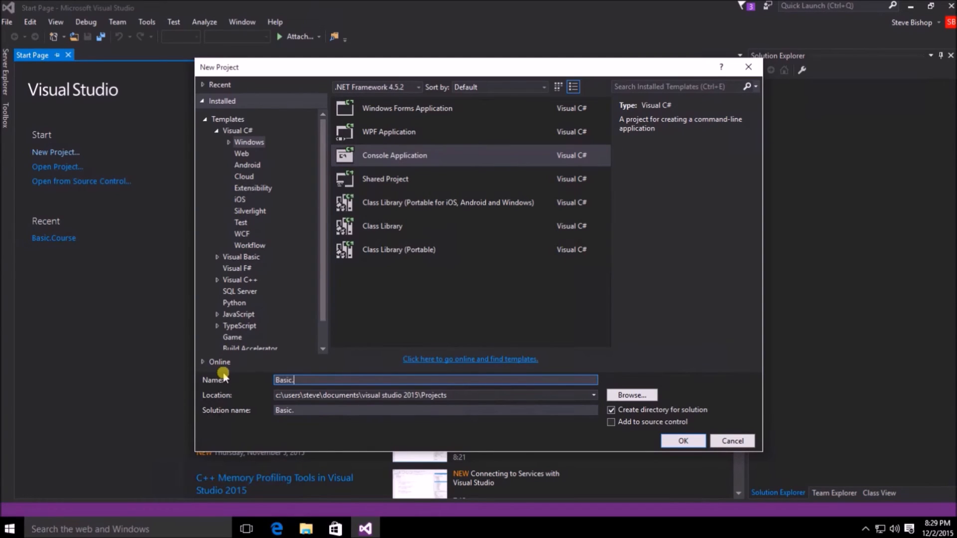
type("Course")
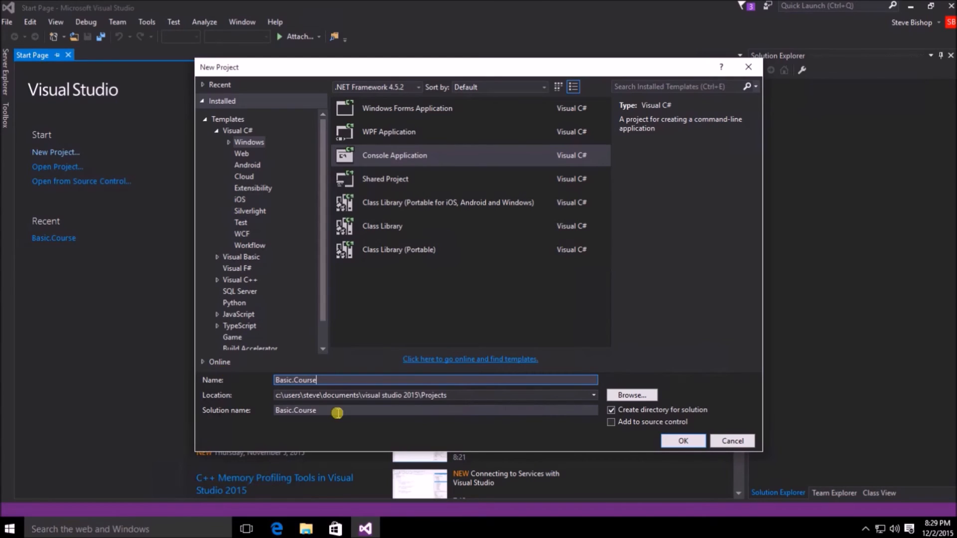
left_click(434, 395)
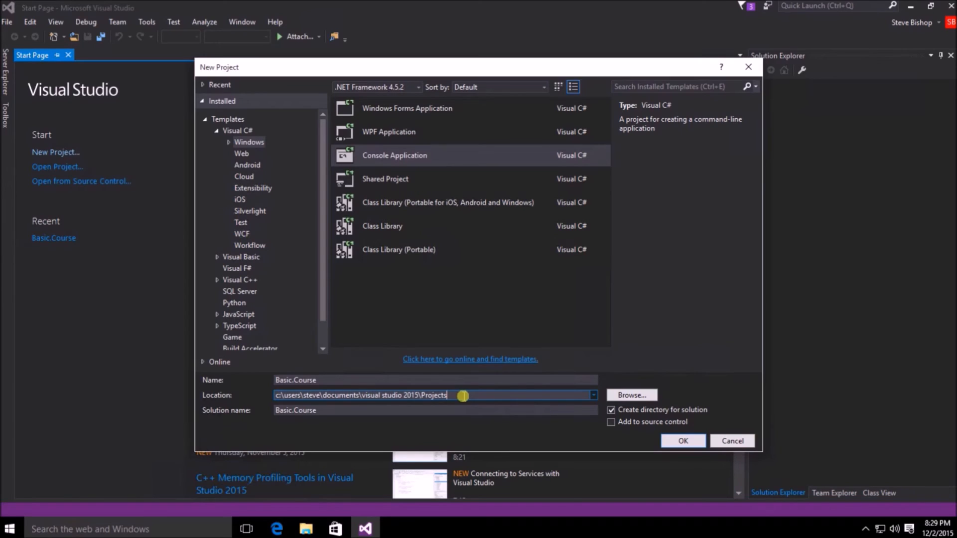
mouse_move(348, 408)
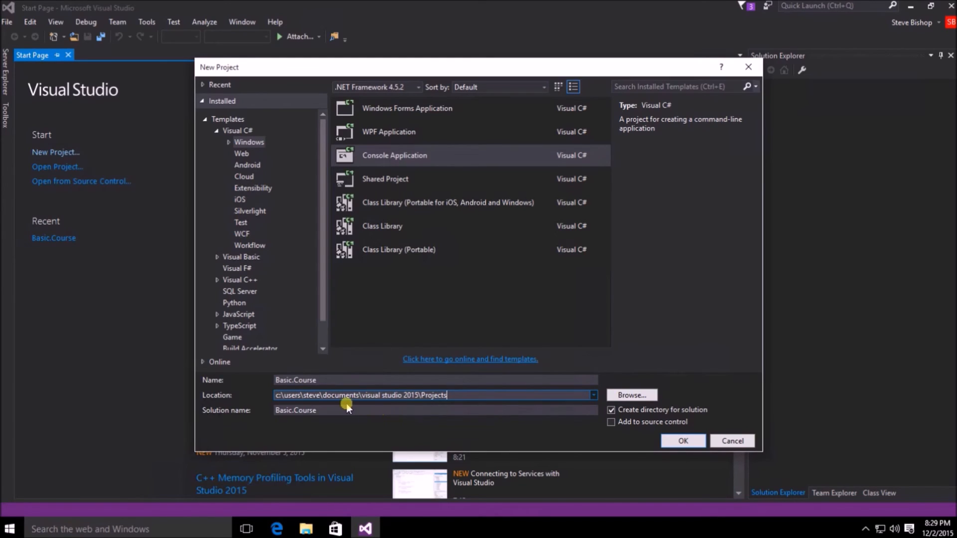
mouse_move(372, 405)
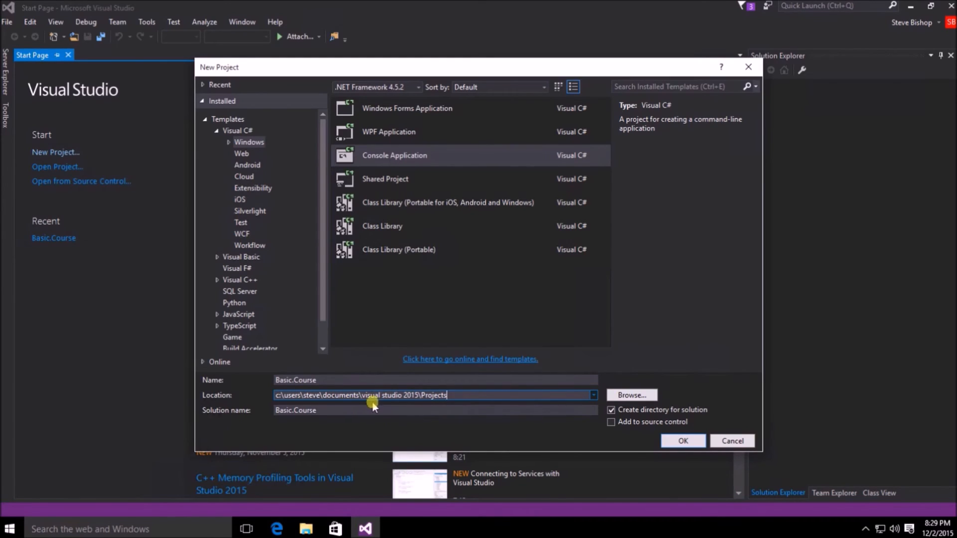
mouse_move(408, 406)
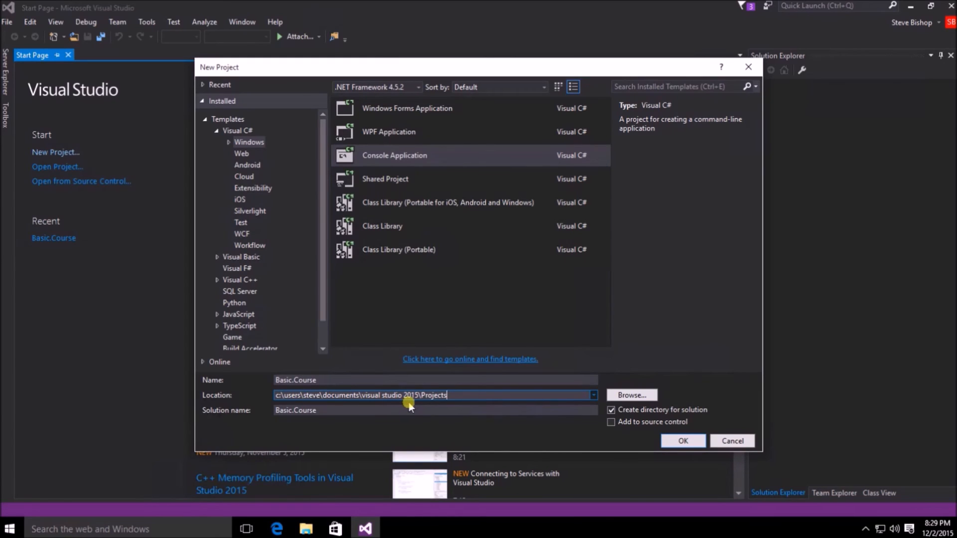
mouse_move(676, 396)
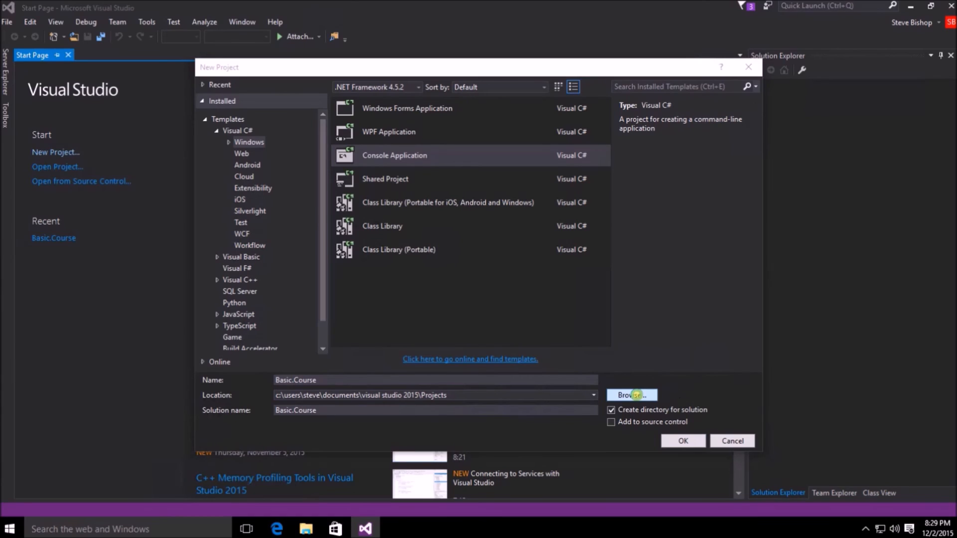
left_click(632, 395)
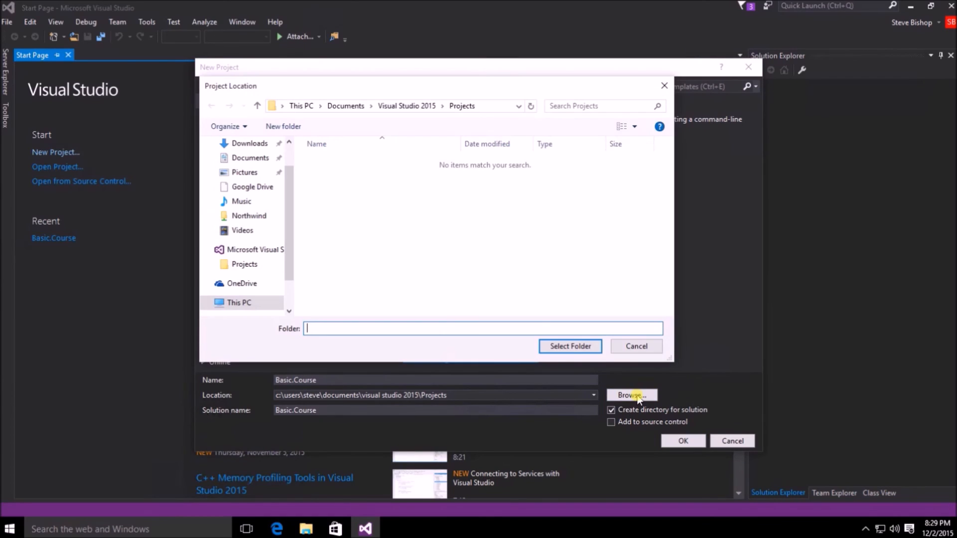
left_click(635, 346)
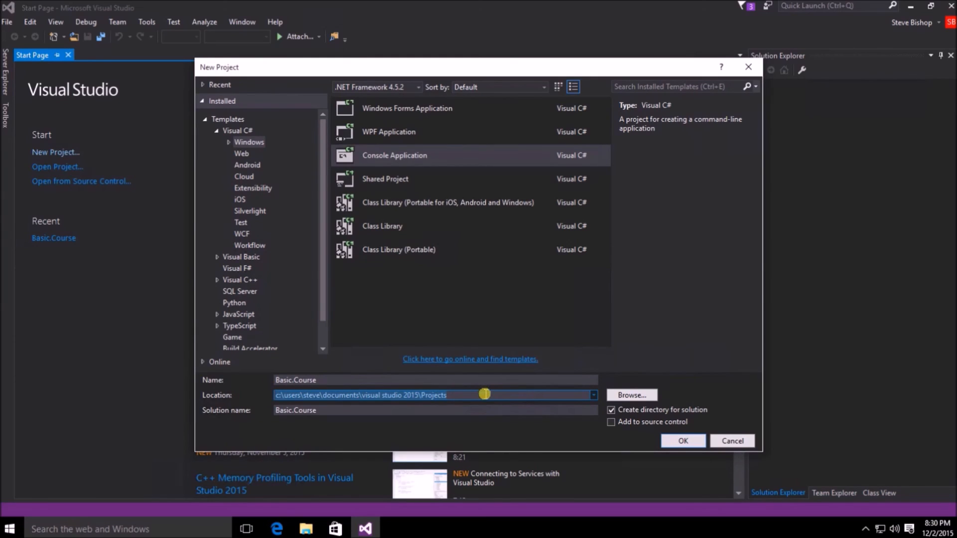
left_click(435, 411)
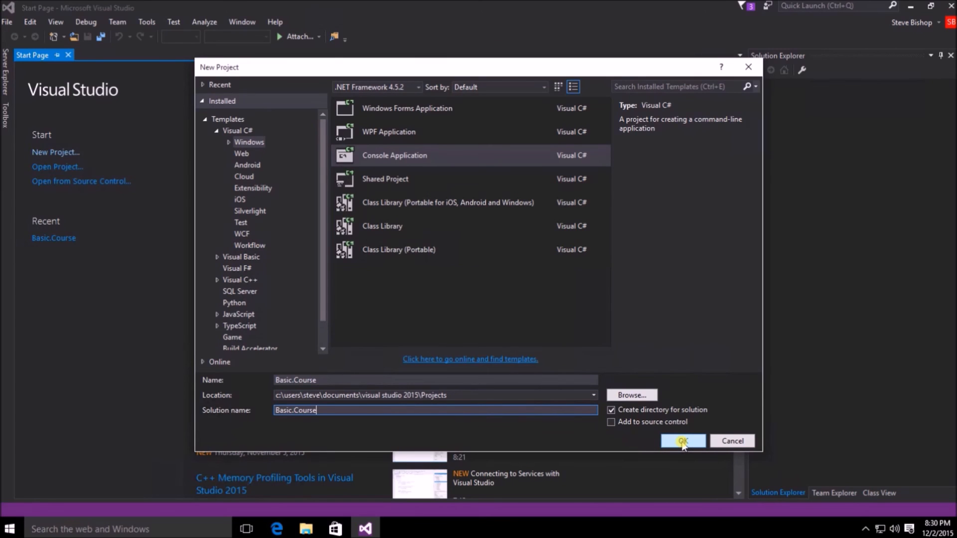
Create the Basic.Course project and inspect its solution and project nodes in Solution Explorer
left_click(682, 441)
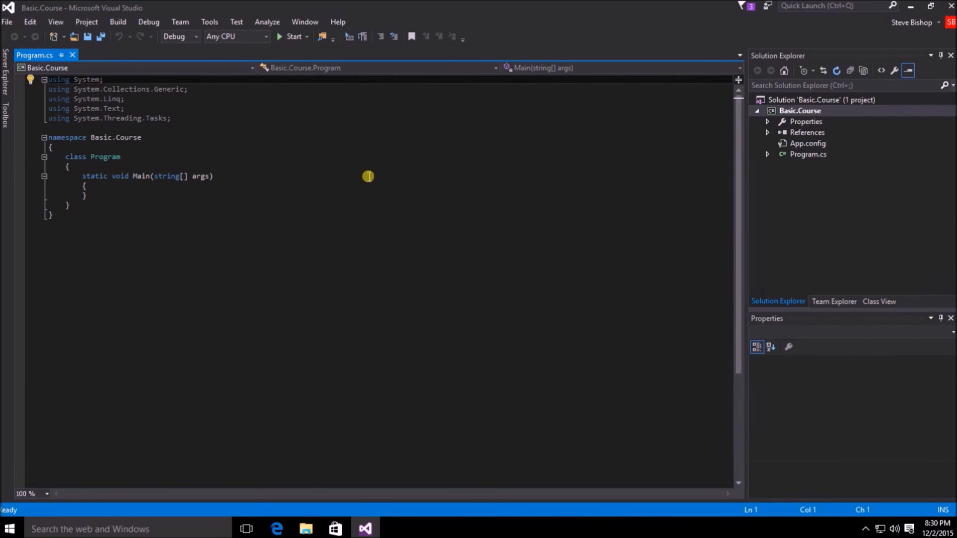
mouse_move(608, 197)
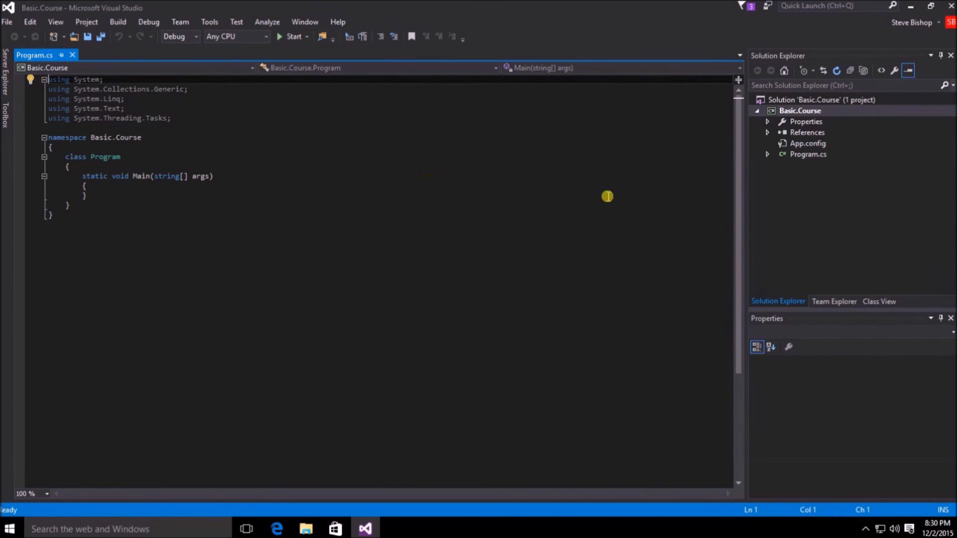
left_click(821, 100)
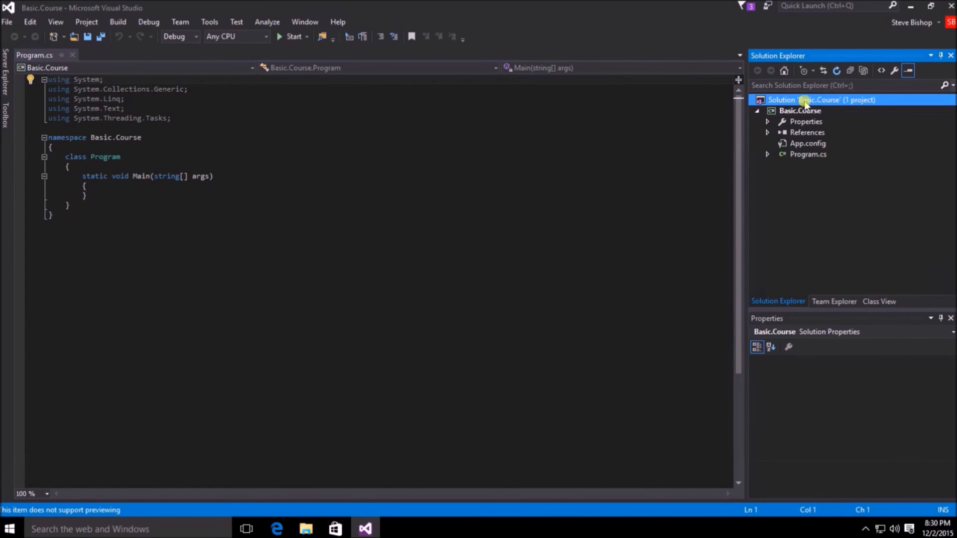
left_click(799, 111)
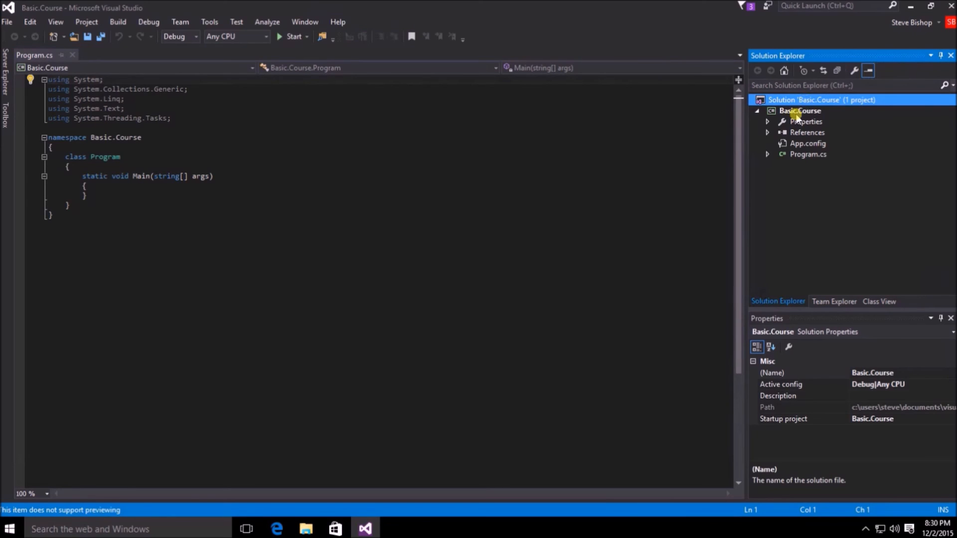
left_click(799, 111)
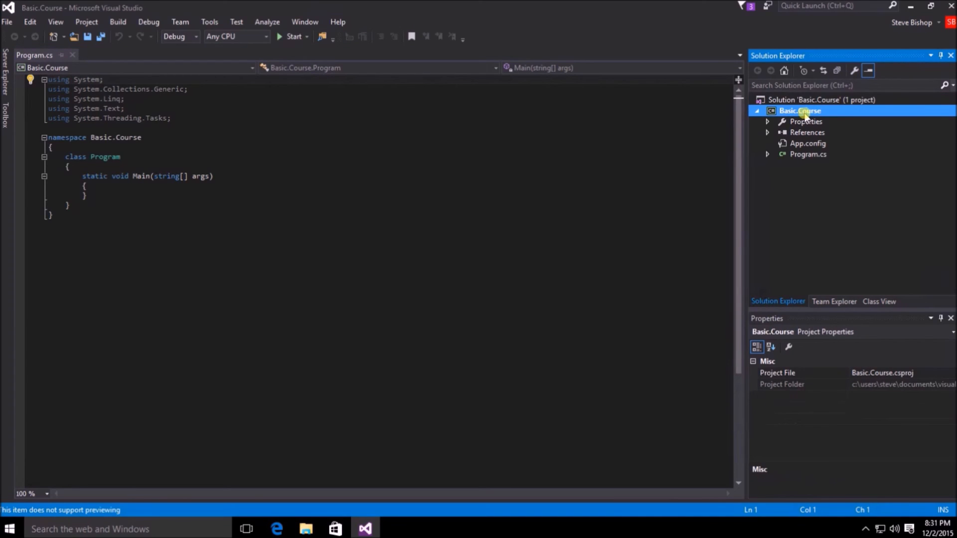